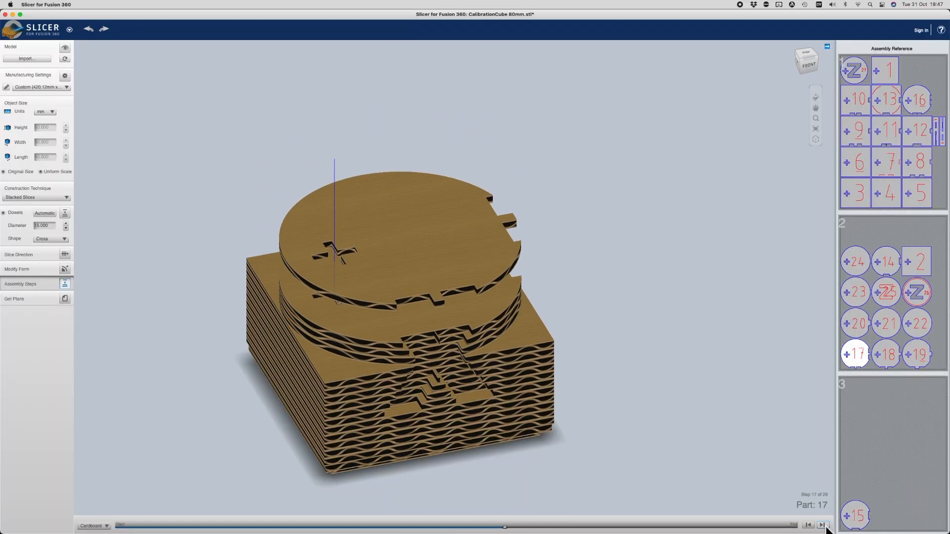
- Enlarge sheet 2 of the numbered layer parts, then move on to sheet 3
click(821, 525)
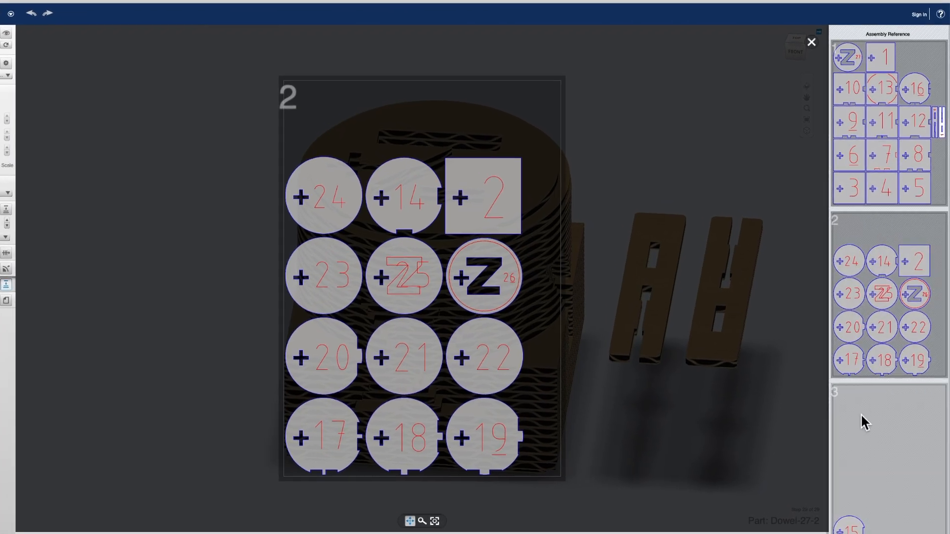
click(810, 42)
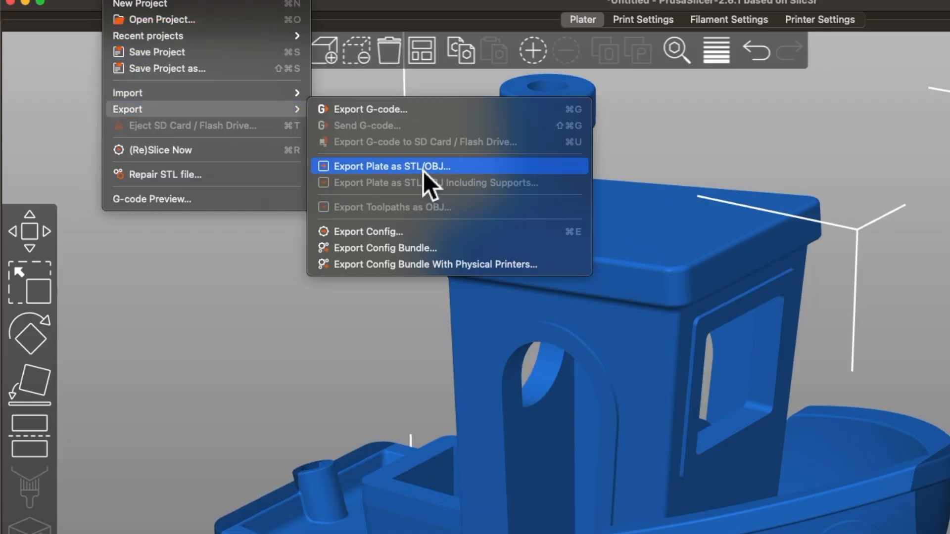
- Export the blue Benchy on the plate as an STL via File > Export
click(393, 167)
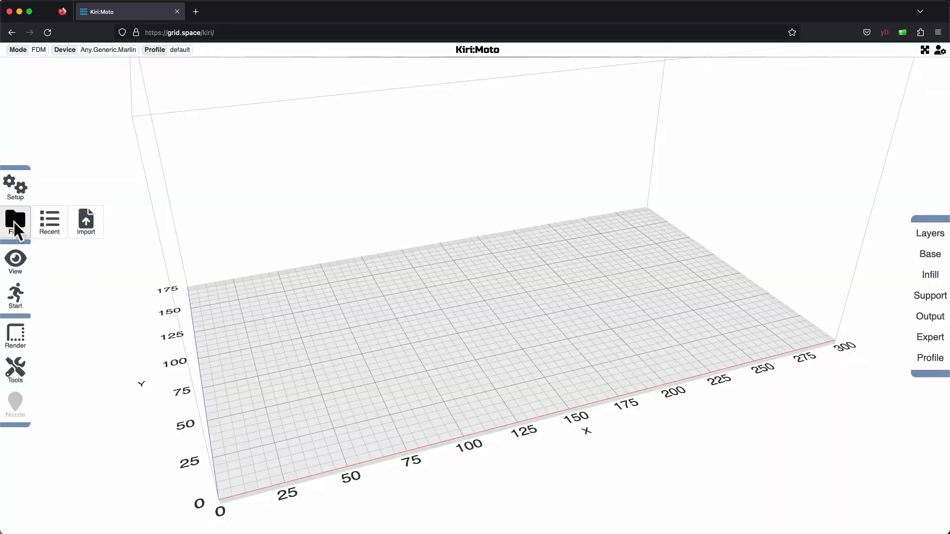
- Import the Benchy STL into Kiri:Moto and slice it into laser-cut layer outlines
click(65, 49)
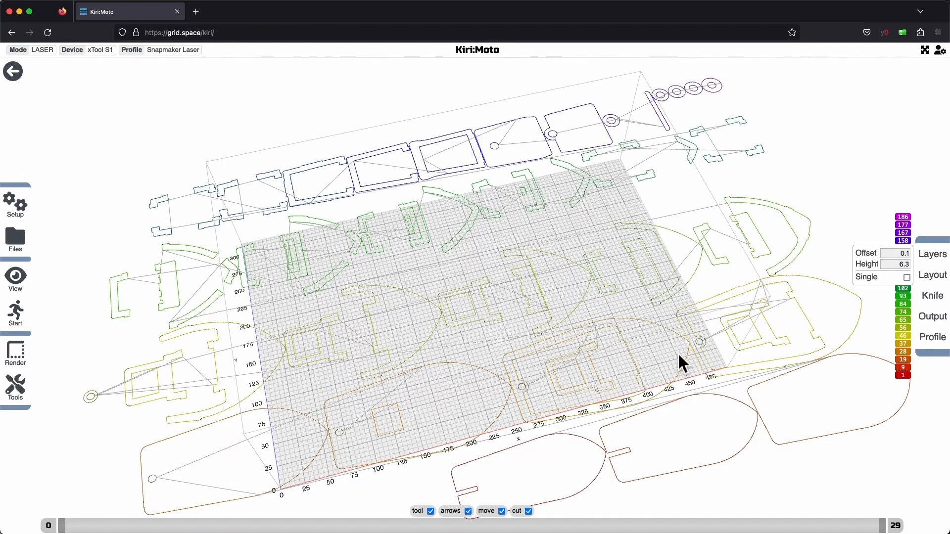
click(932, 317)
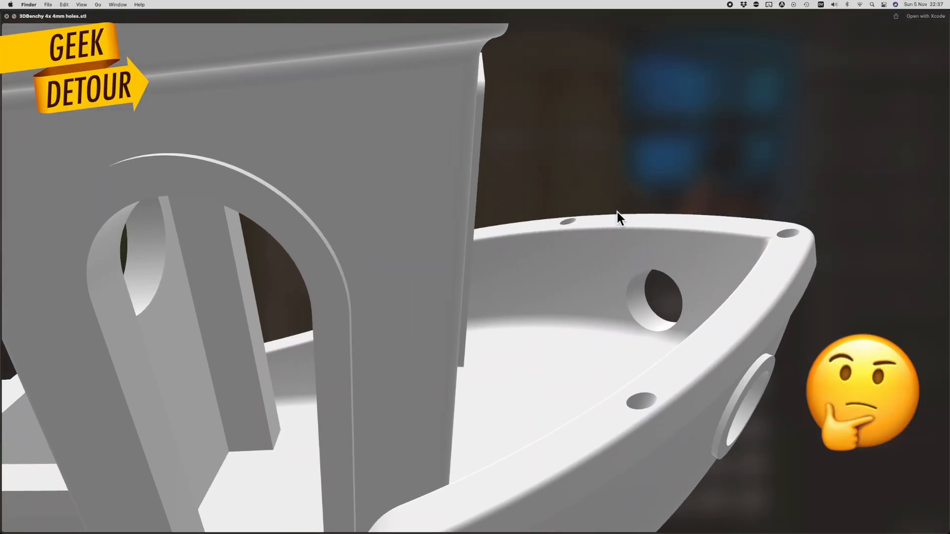
- Orbit the Quick Look preview to inspect the inside of the Benchy hull
drag(618, 217, 657, 427)
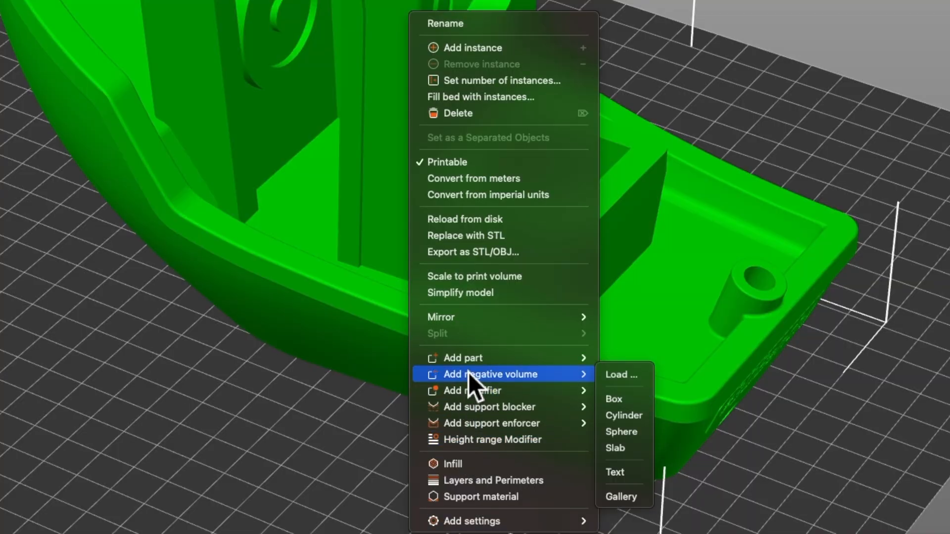
- Choose a negative volume shape to subtract material from the green Benchy
click(622, 414)
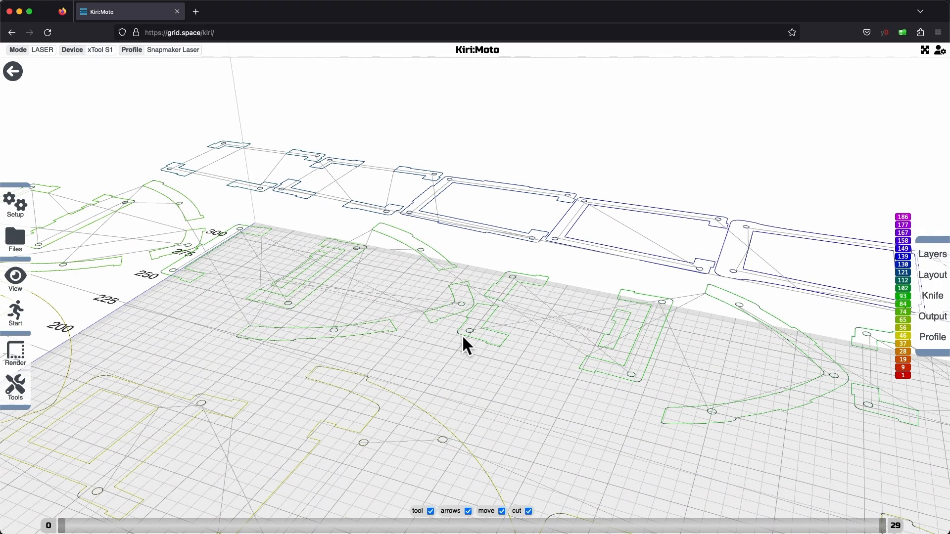
click(932, 316)
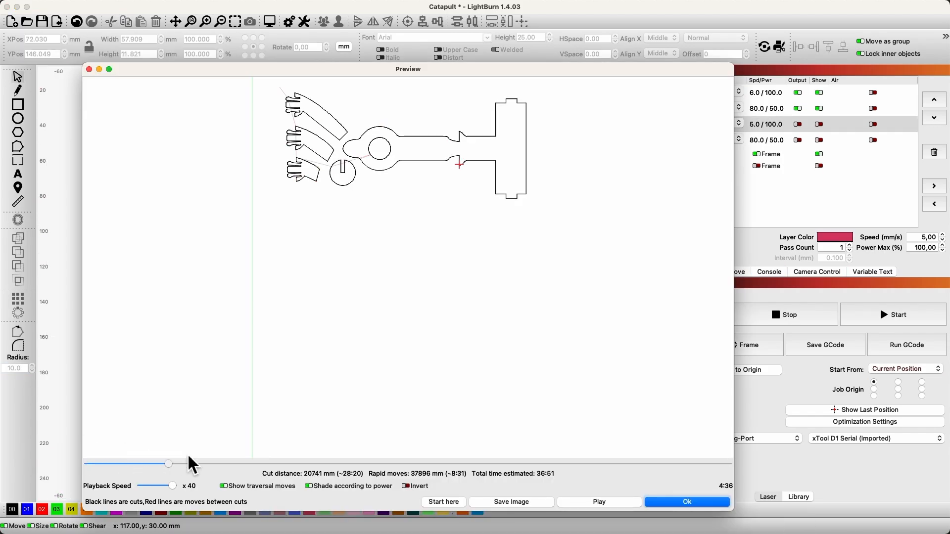
- Close the cut path preview and bring up the Wood Cut 3mm layer settings
click(685, 501)
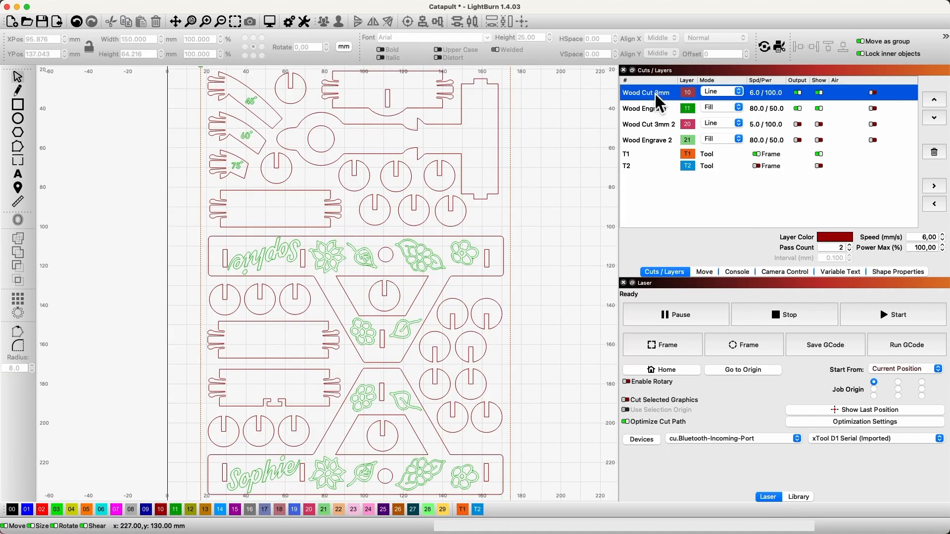
double_click(644, 108)
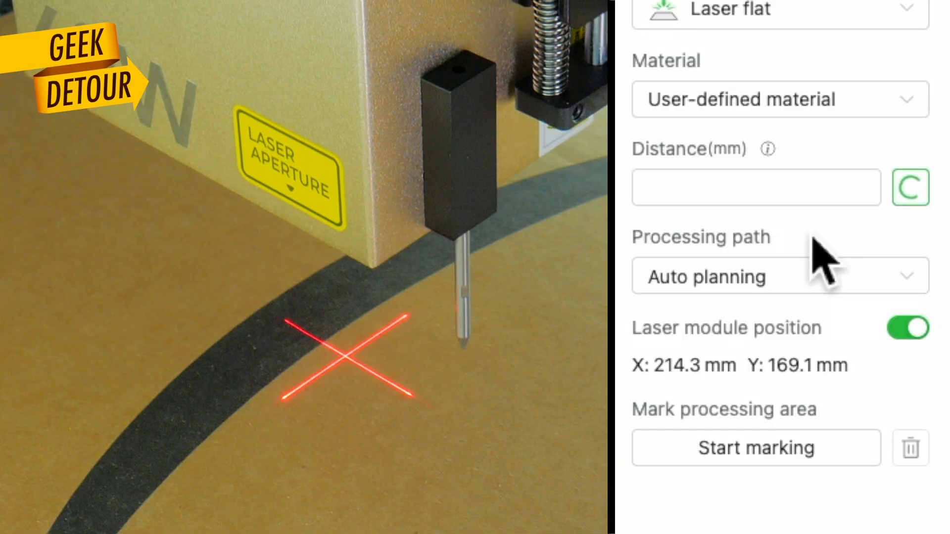
- Auto-measure the distance to the cardboard surface, reading 49.8 mm
click(755, 447)
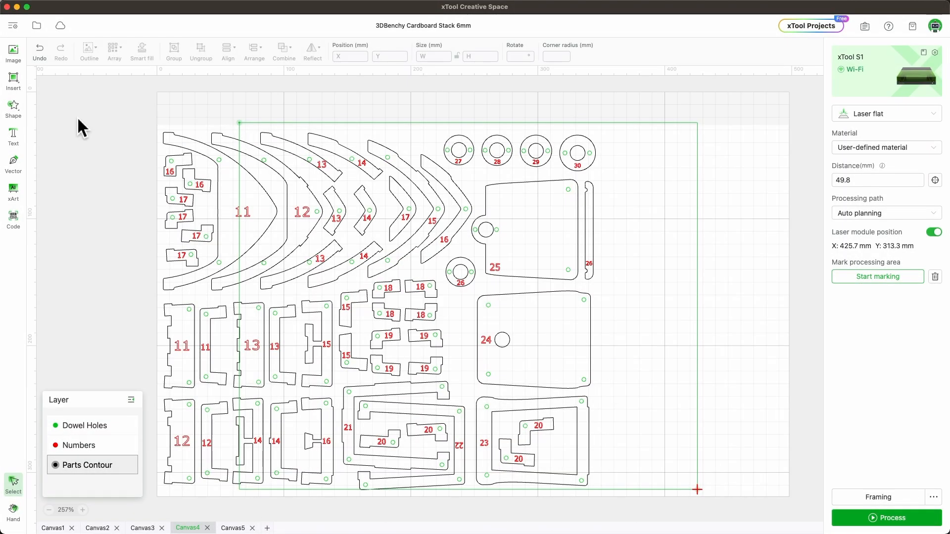
- Preview the job, start the cut, and confirm the close-the-lid warning
click(888, 517)
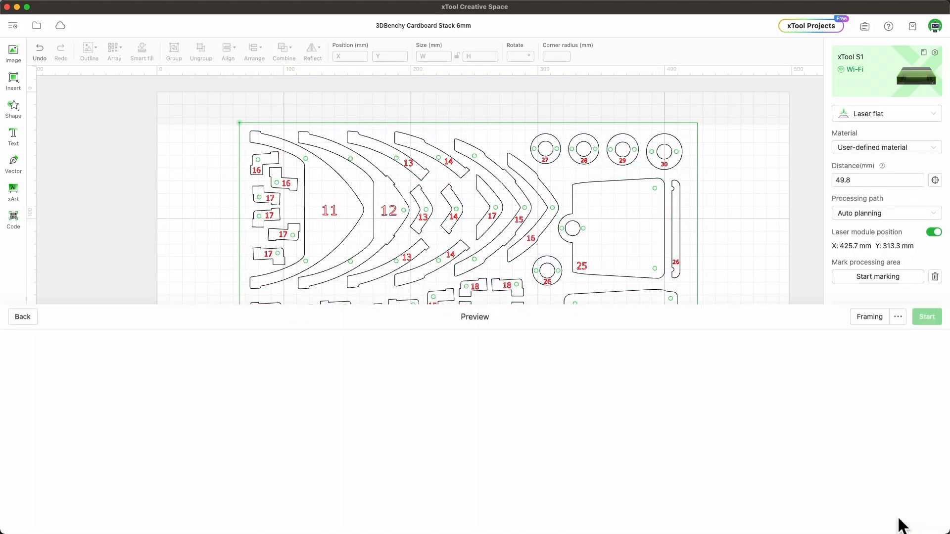
click(926, 317)
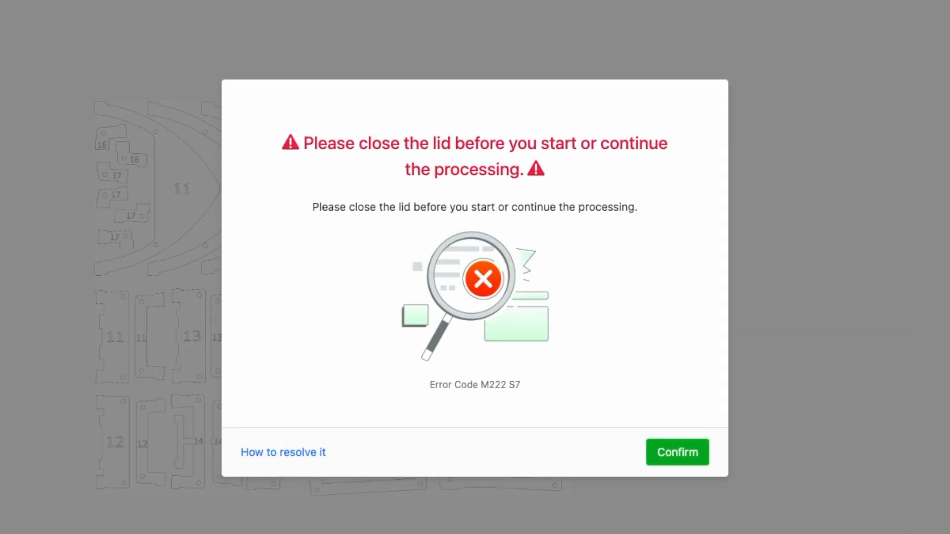
click(677, 452)
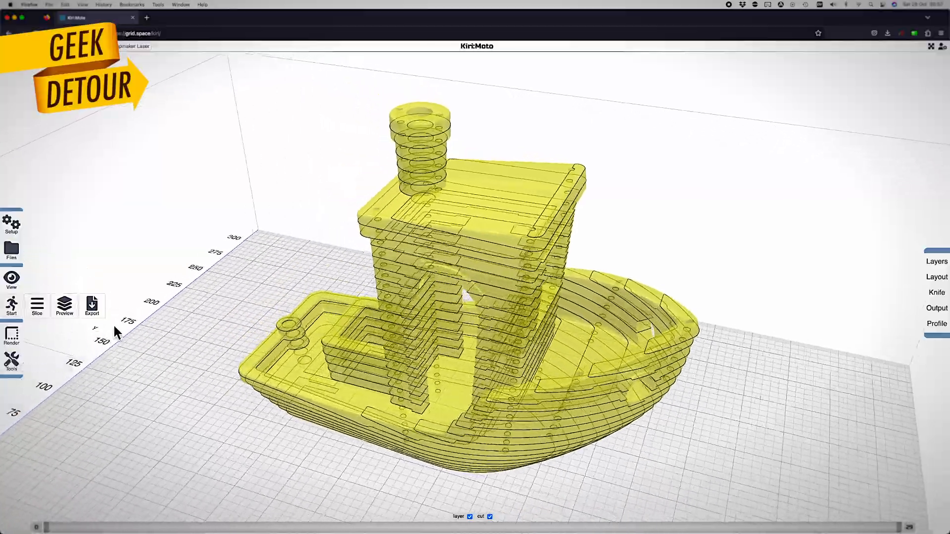